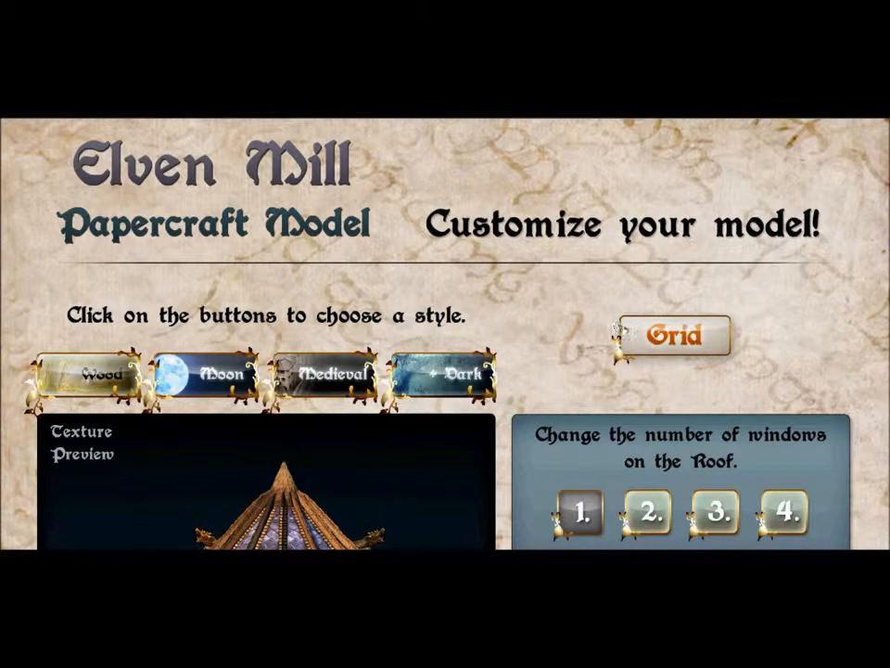
# - Preview the Wood and Dark textures on the Elven Mill roof, then settle on the Moon style
pyautogui.scroll(-3)
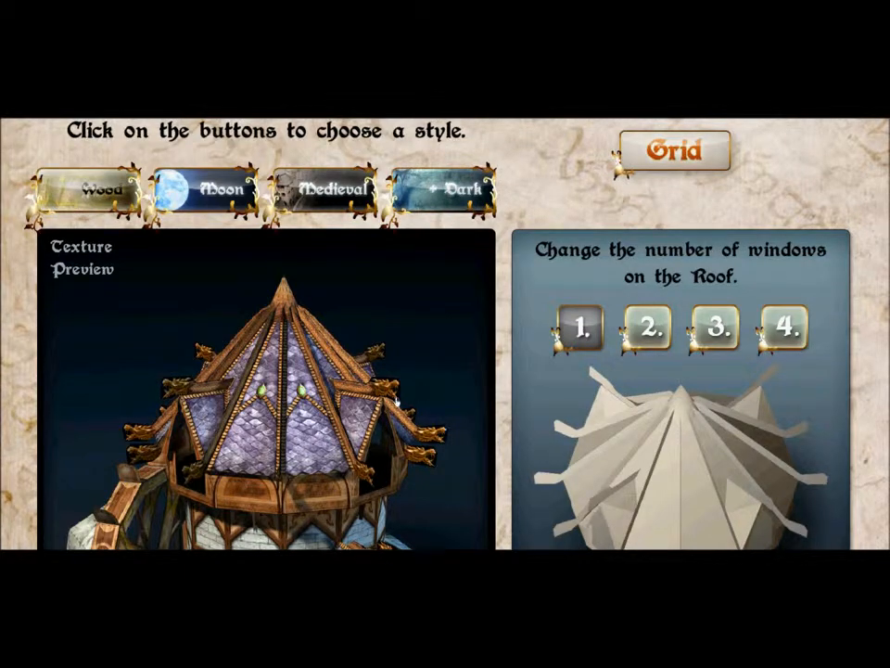
pyautogui.moveTo(245, 241)
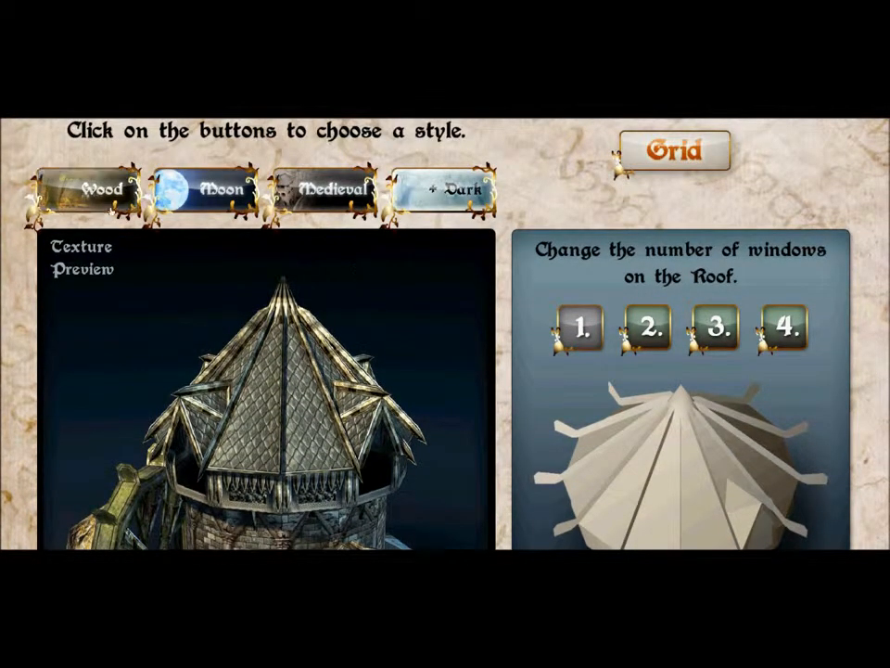
pyautogui.click(102, 190)
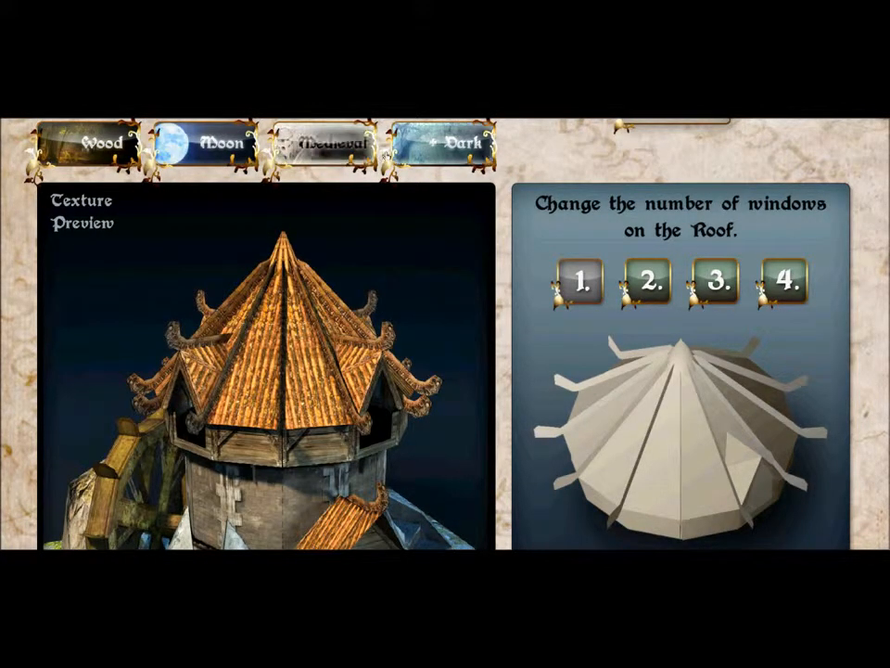
pyautogui.click(330, 145)
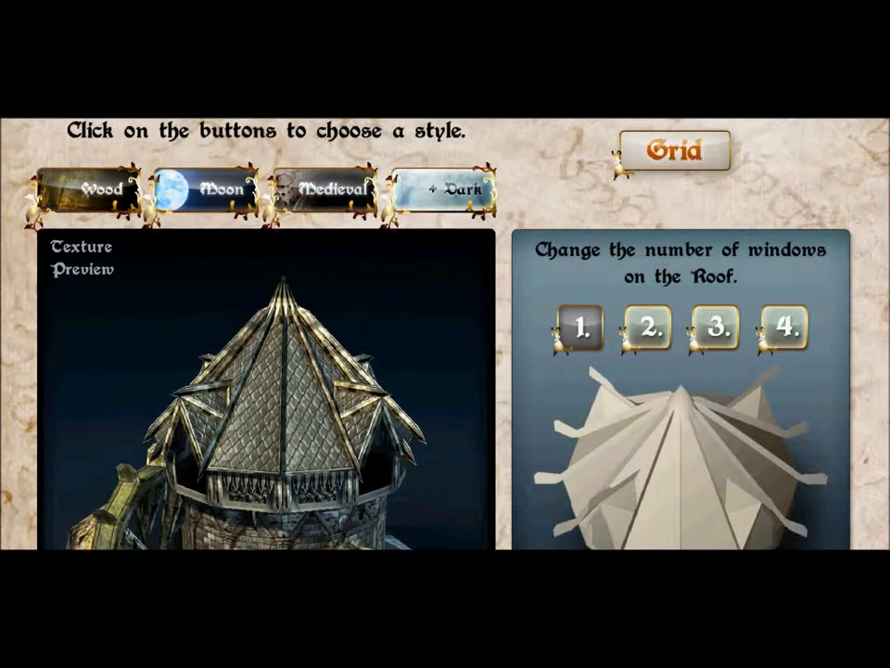
pyautogui.click(226, 190)
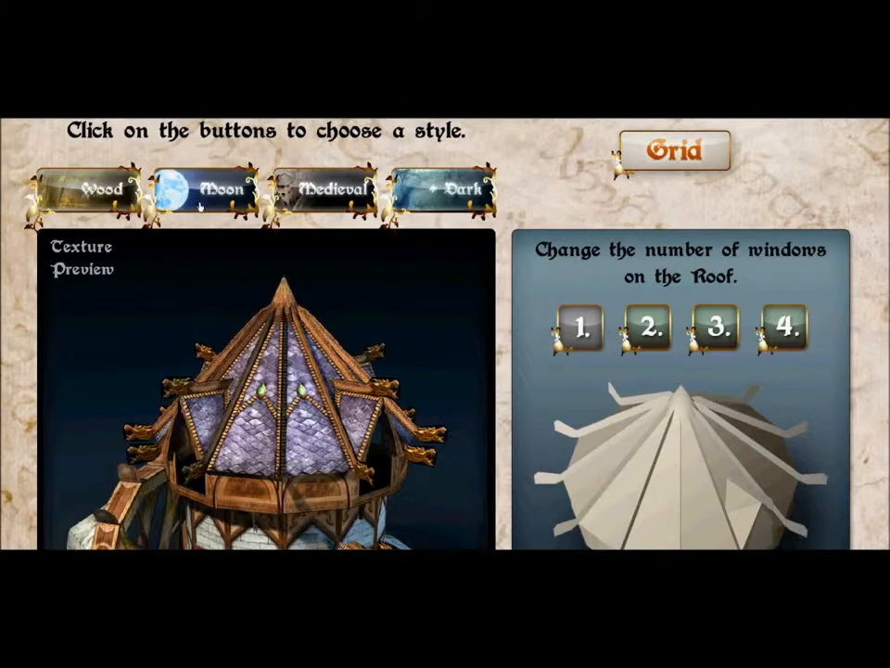
# - Bring up the save-as-image format choices for the Moon-styled Mill document
pyautogui.click(101, 189)
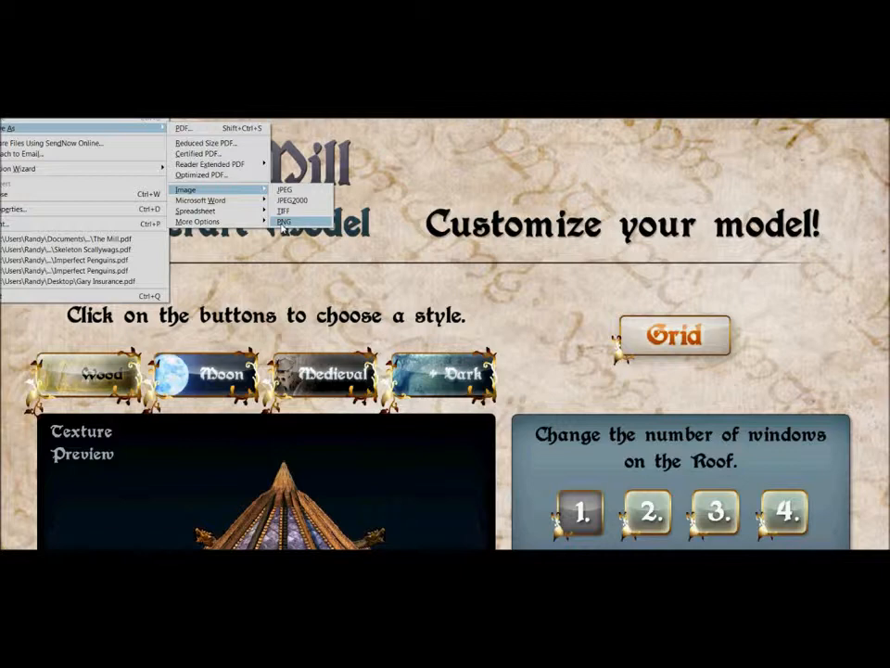
# - Export the Mill pages as separate PNG images into the Elven Mill project folder
pyautogui.click(284, 222)
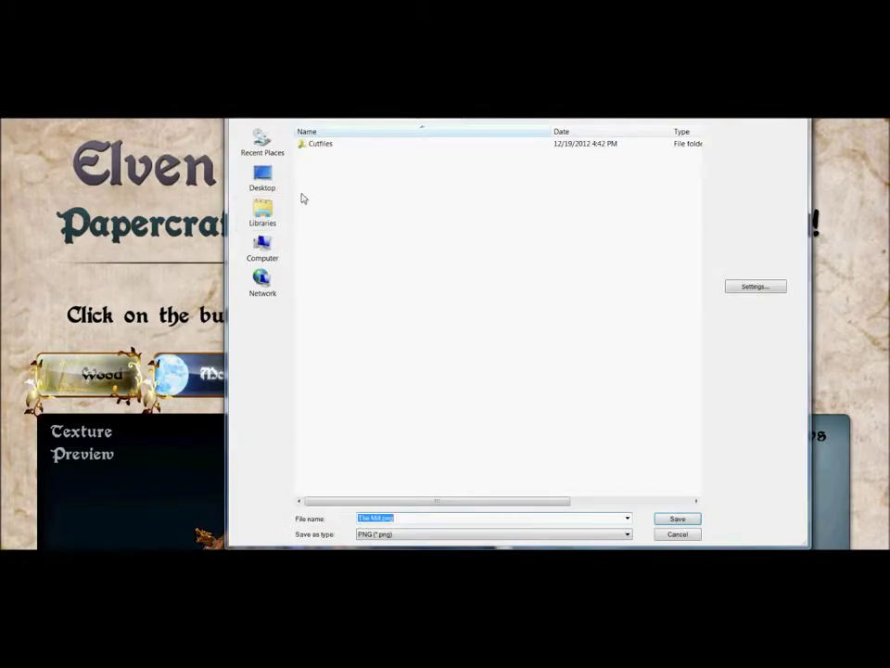
pyautogui.click(677, 519)
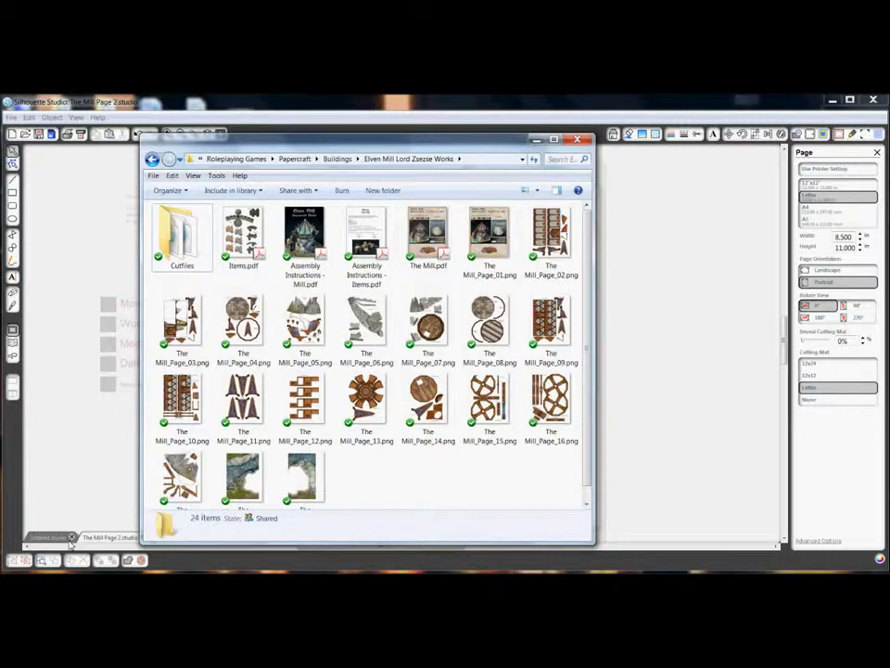
# - Enter the Cutfiles folder listing the Mill page studio files and images
pyautogui.click(182, 238)
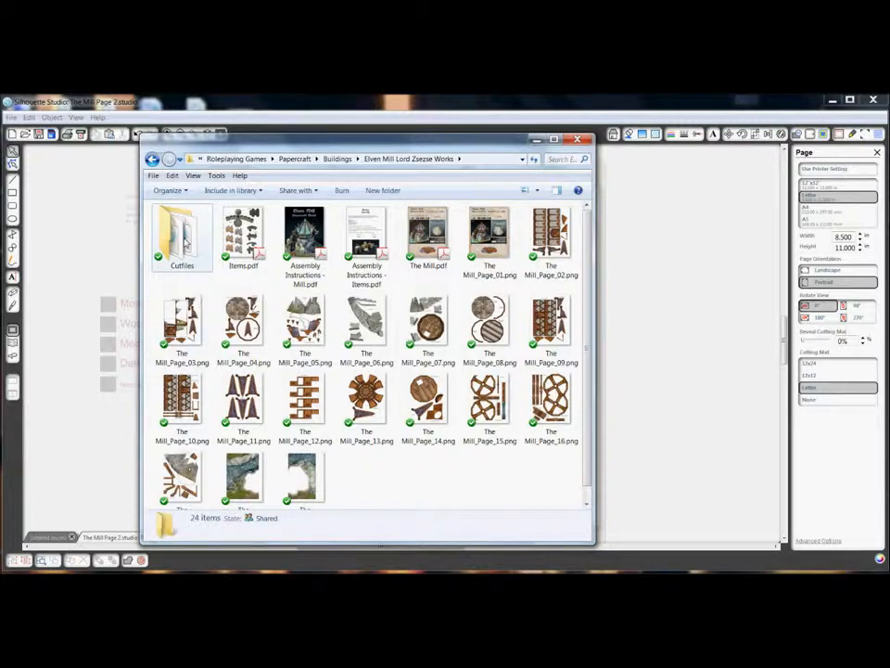
pyautogui.doubleClick(182, 231)
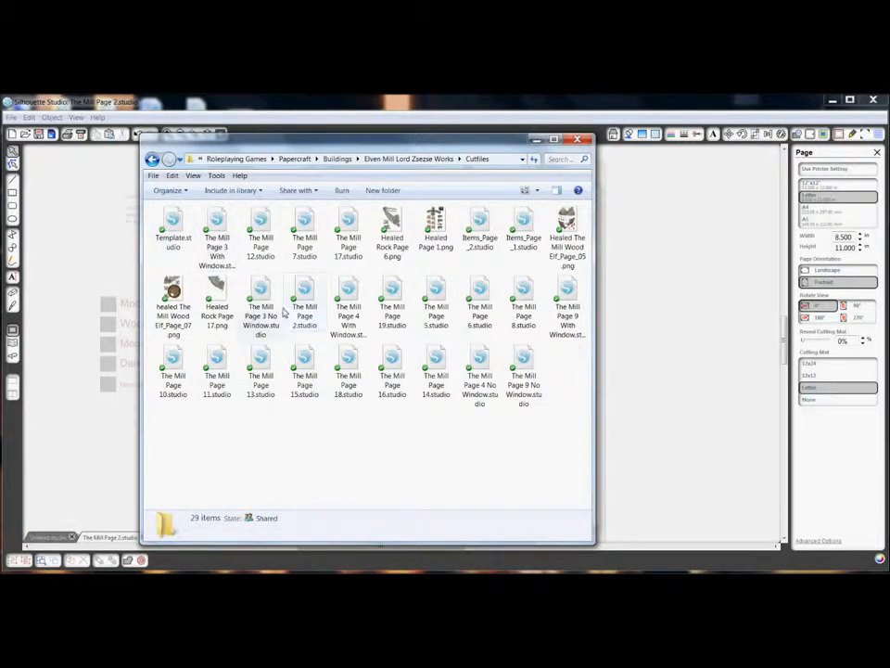
pyautogui.moveTo(260, 297)
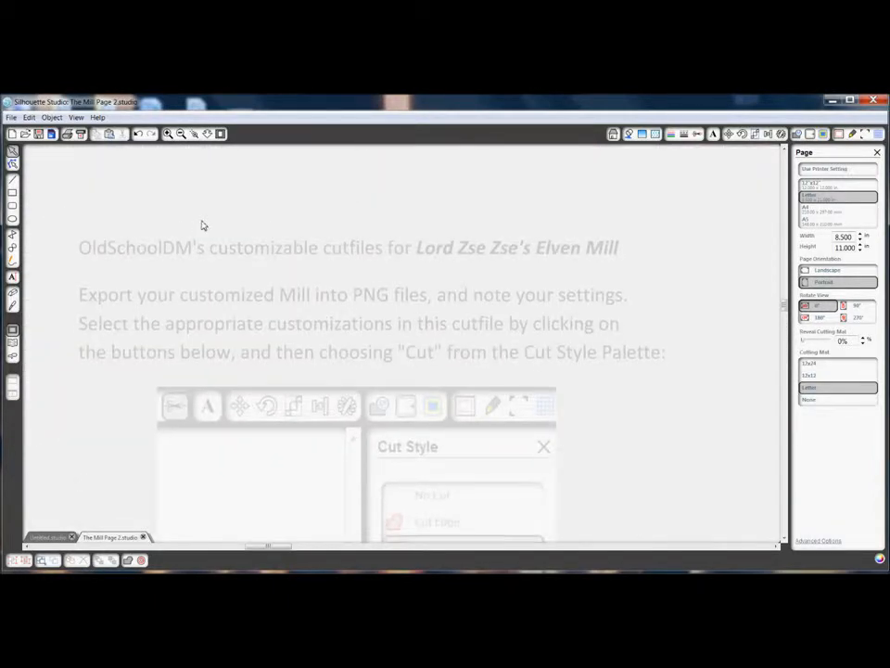
pyautogui.scroll(3)
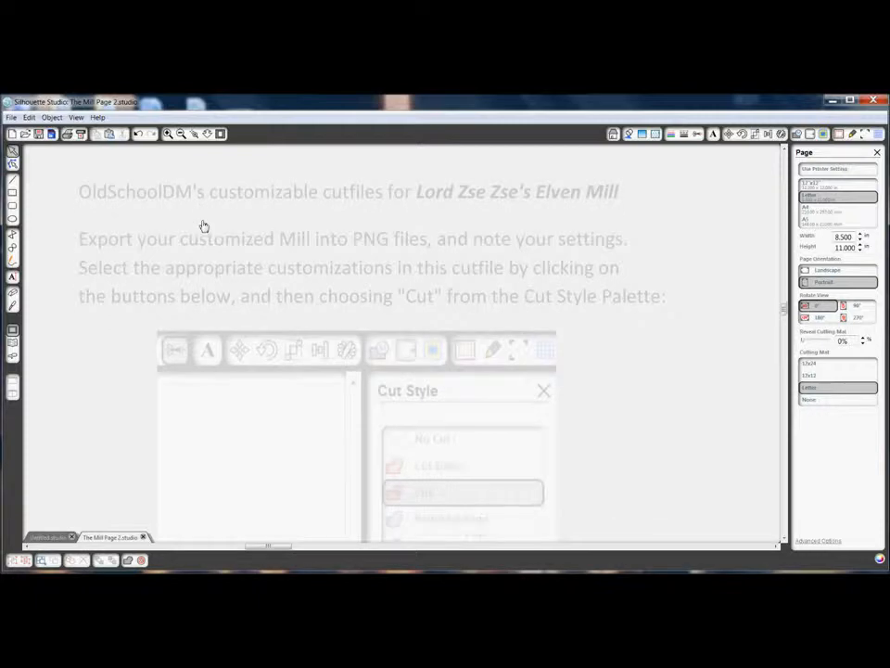
pyautogui.scroll(-3)
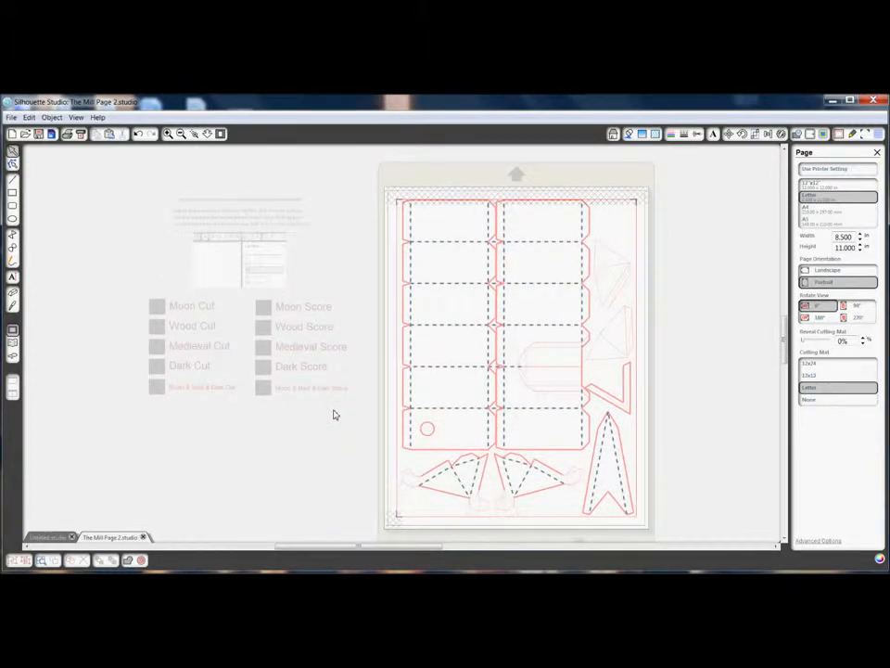
pyautogui.moveTo(141, 279)
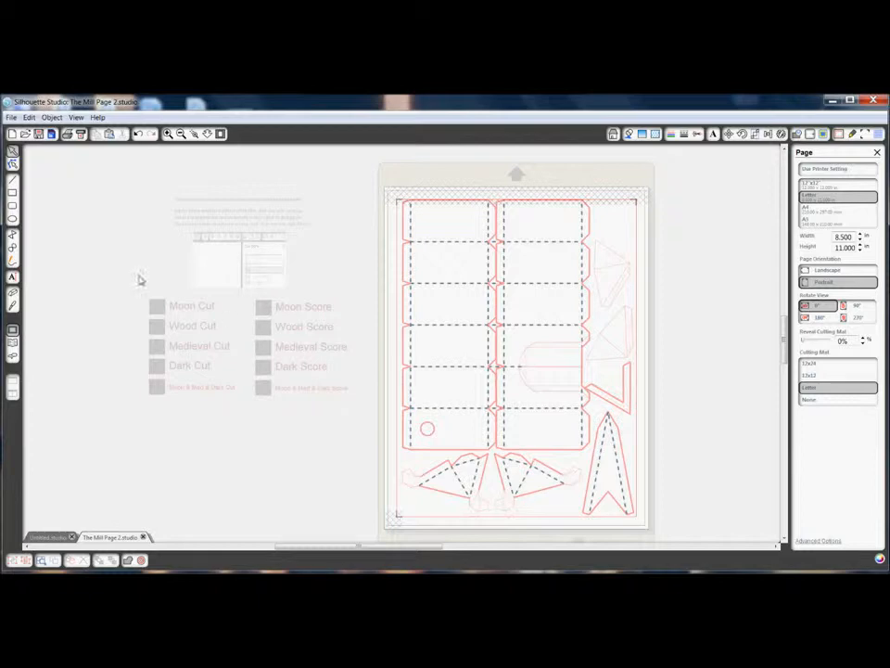
# - Merge the Moon-styled Mill page PNG into the cut file over the cut lines
pyautogui.click(11, 117)
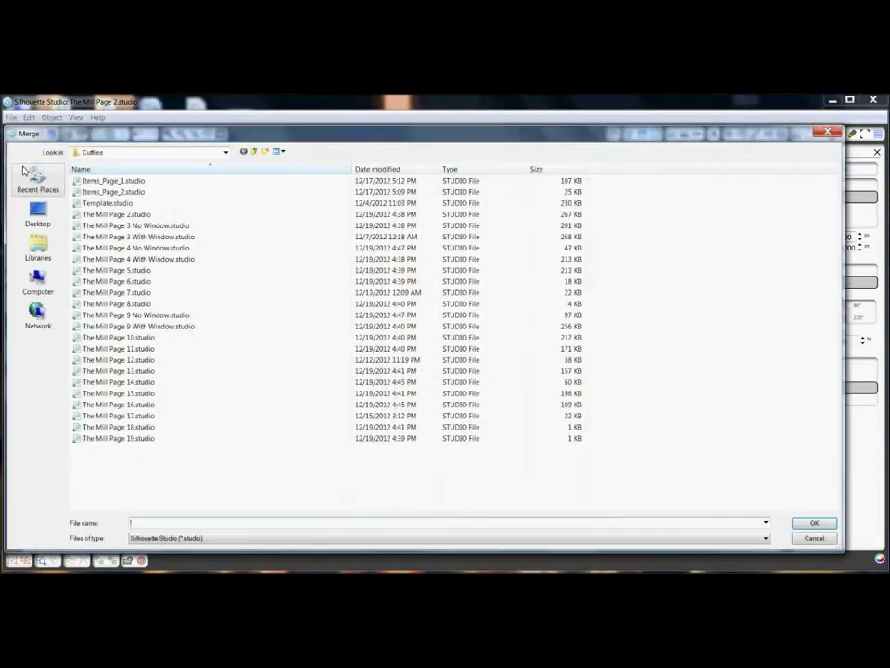
pyautogui.moveTo(213, 542)
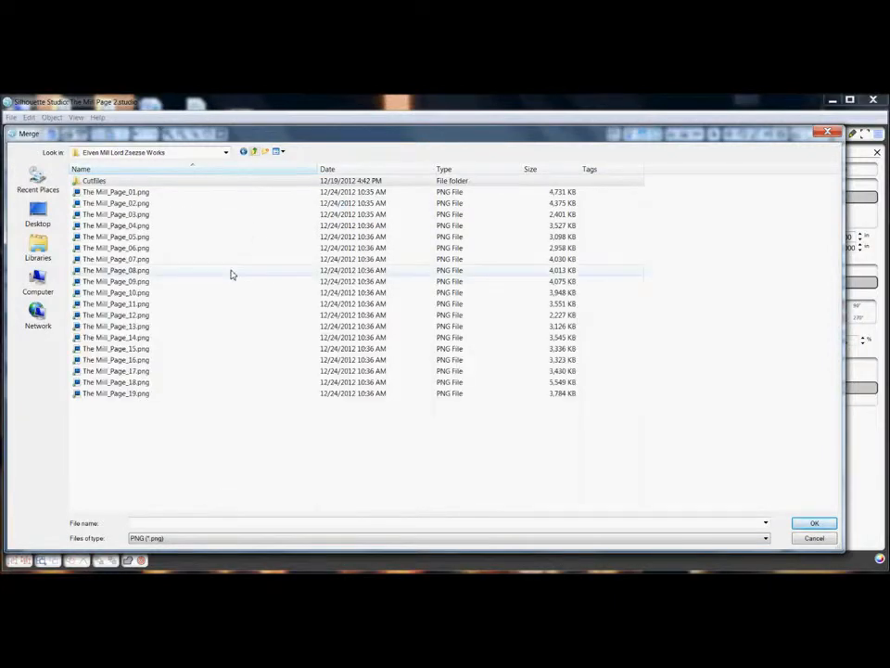
pyautogui.moveTo(213, 206)
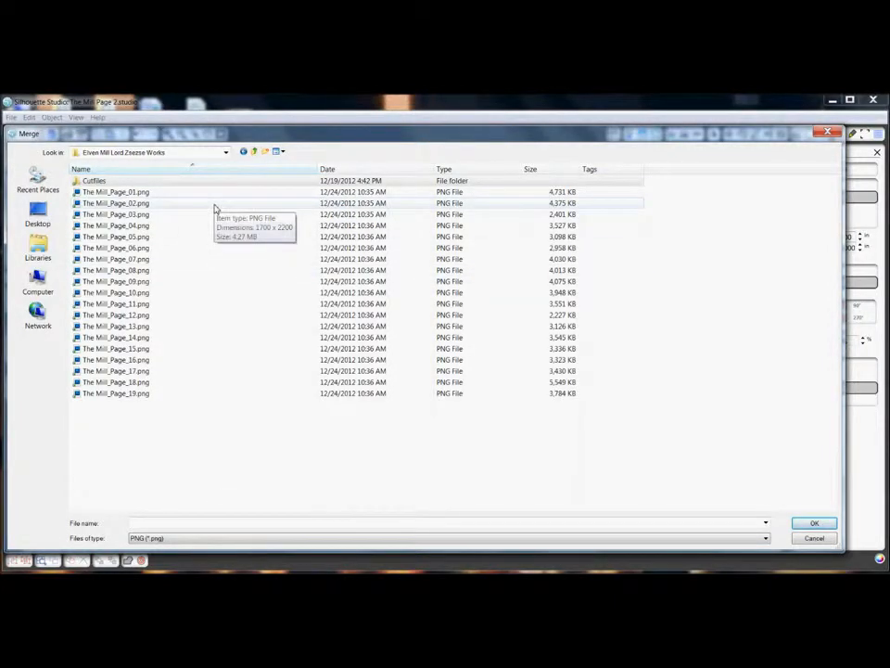
pyautogui.click(812, 523)
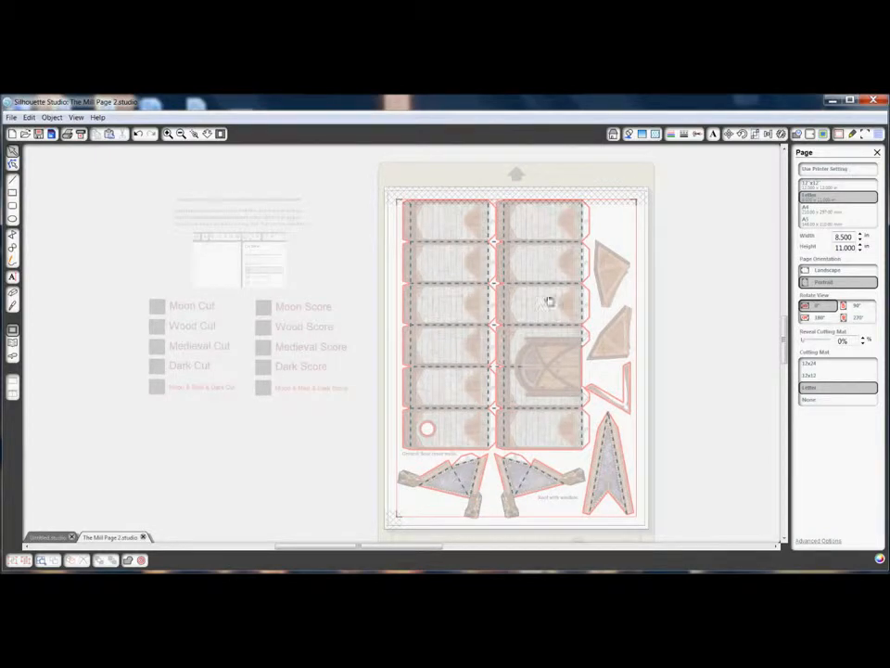
pyautogui.moveTo(605, 317)
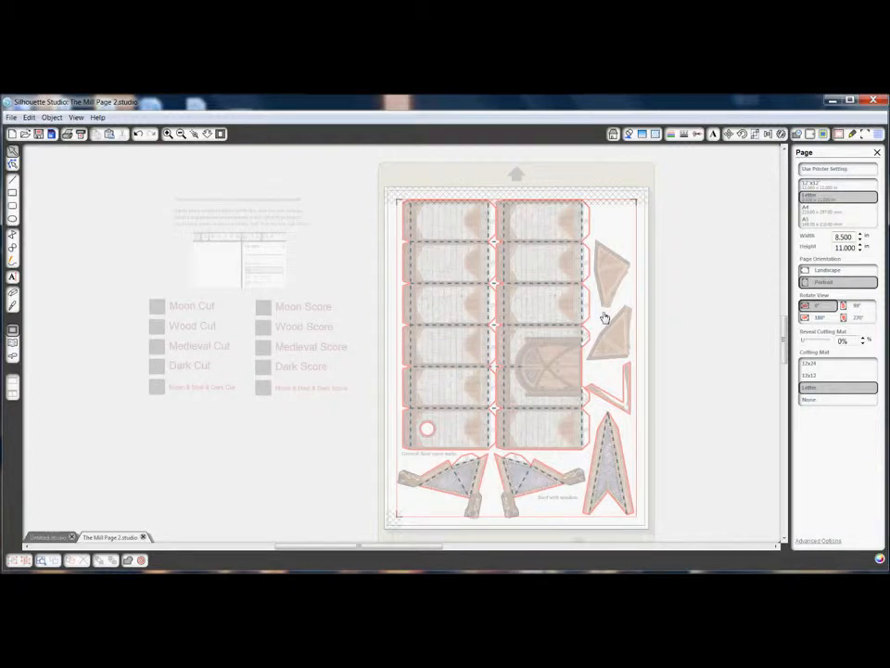
pyautogui.rightClick(605, 319)
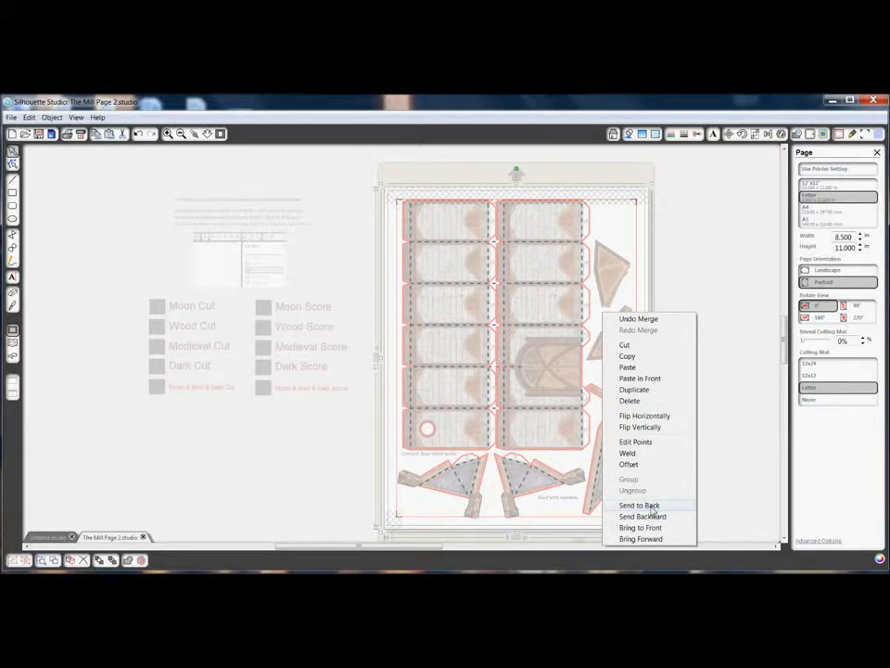
# - Send the page image behind the cut lines and align its pieces with the cut paths
pyautogui.click(638, 504)
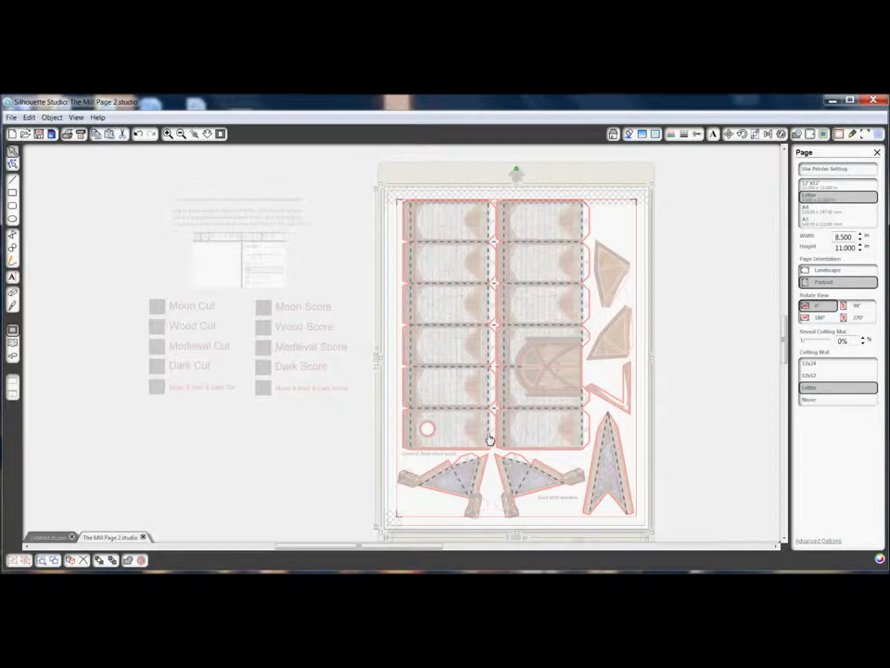
pyautogui.moveTo(234, 178)
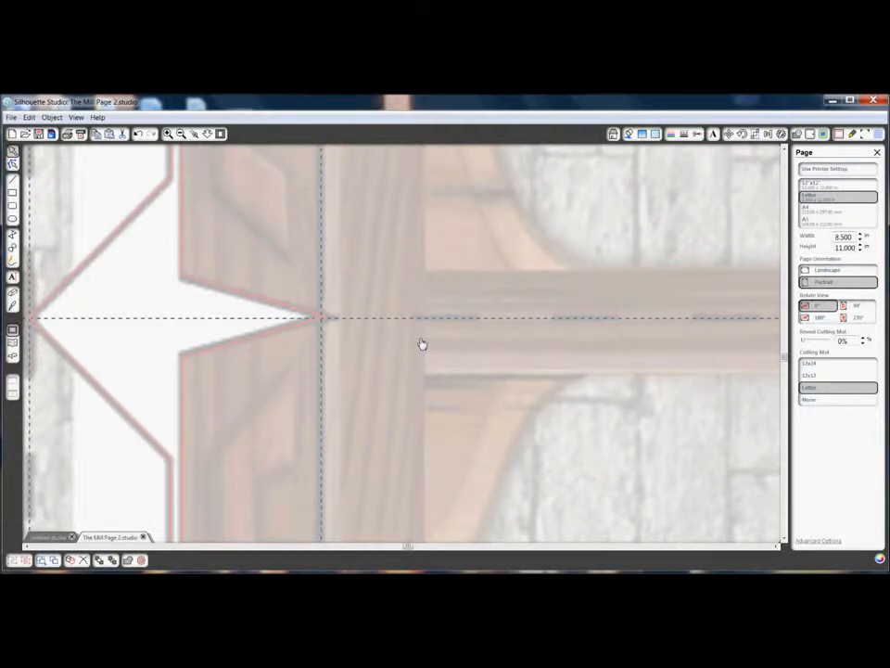
pyautogui.click(182, 134)
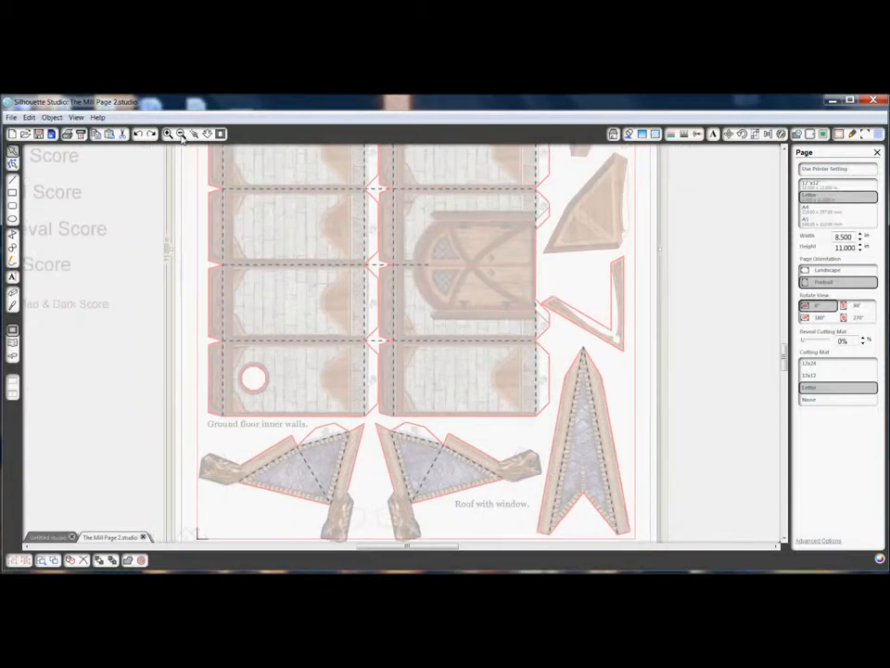
# - Fit the full page with artwork, cut lines and colour legend into view
pyautogui.click(182, 134)
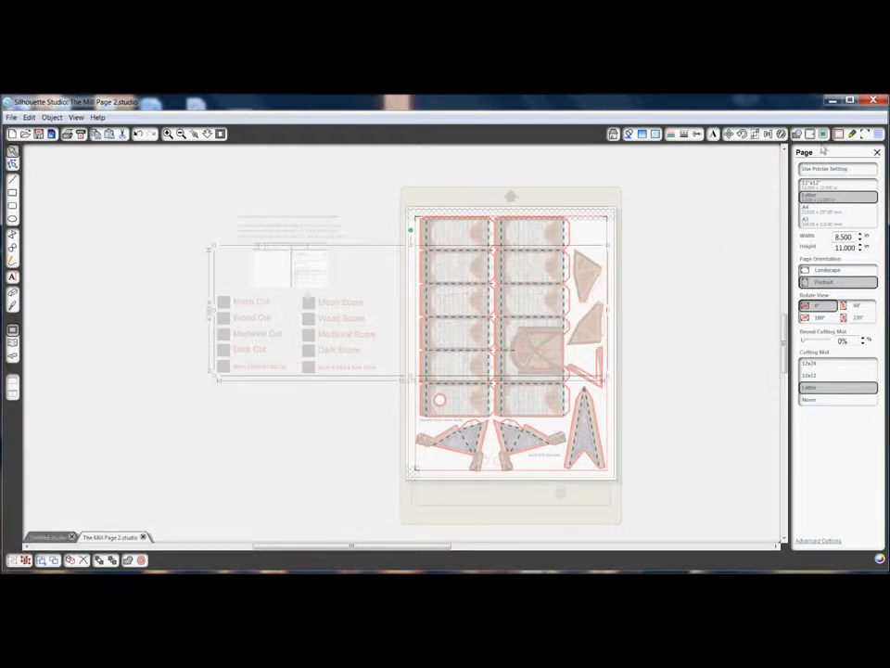
# - In the Cut Style panel set Wood Cut lines to Cut and Wood Score lines to Perforate
pyautogui.click(697, 134)
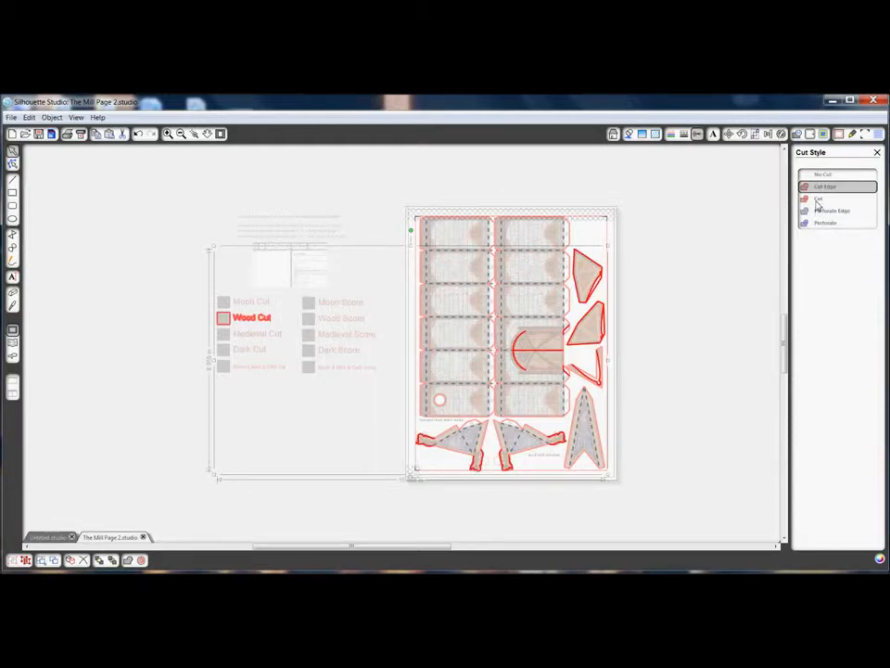
pyautogui.click(820, 198)
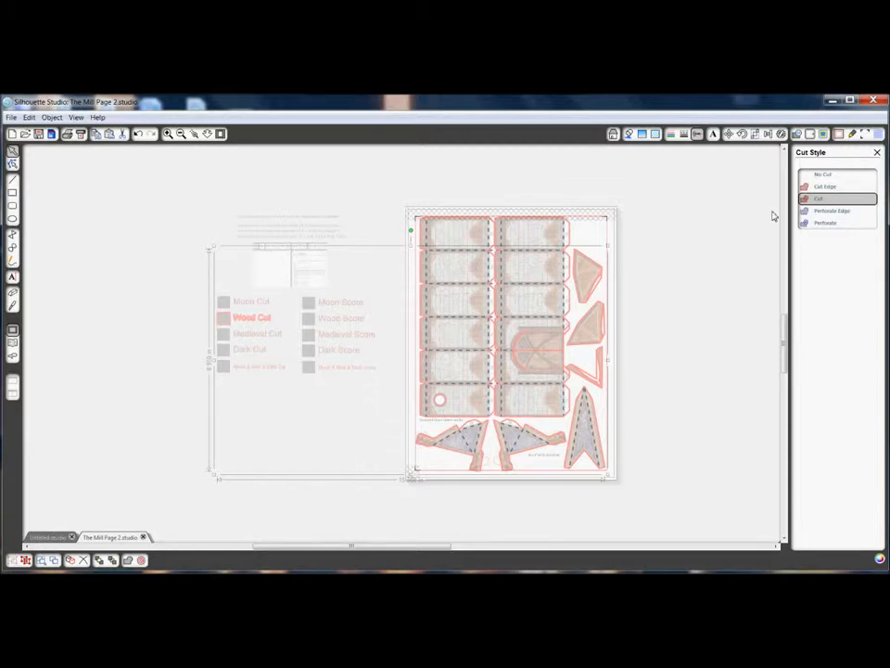
pyautogui.click(824, 174)
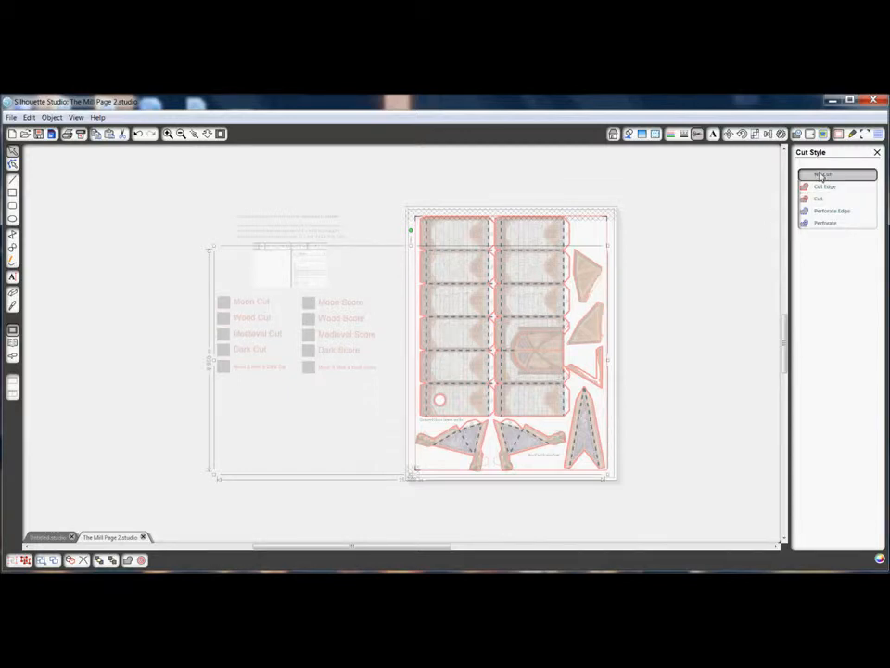
pyautogui.click(820, 199)
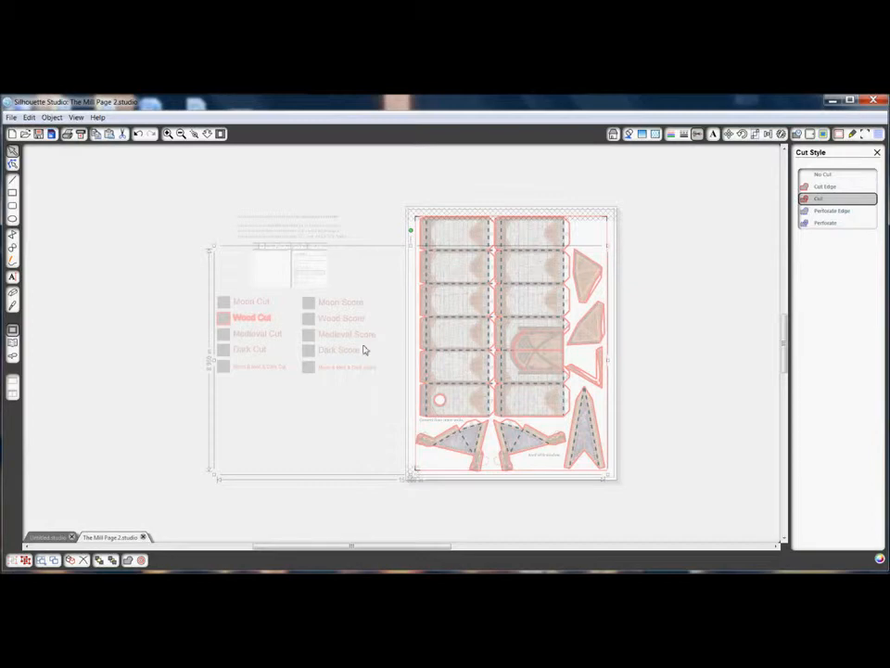
pyautogui.click(824, 175)
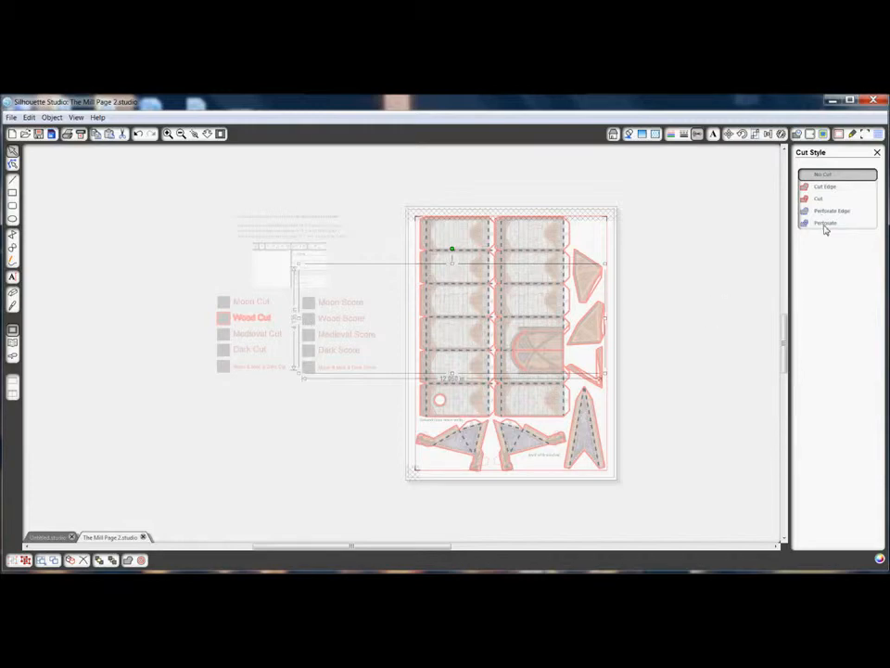
pyautogui.click(823, 223)
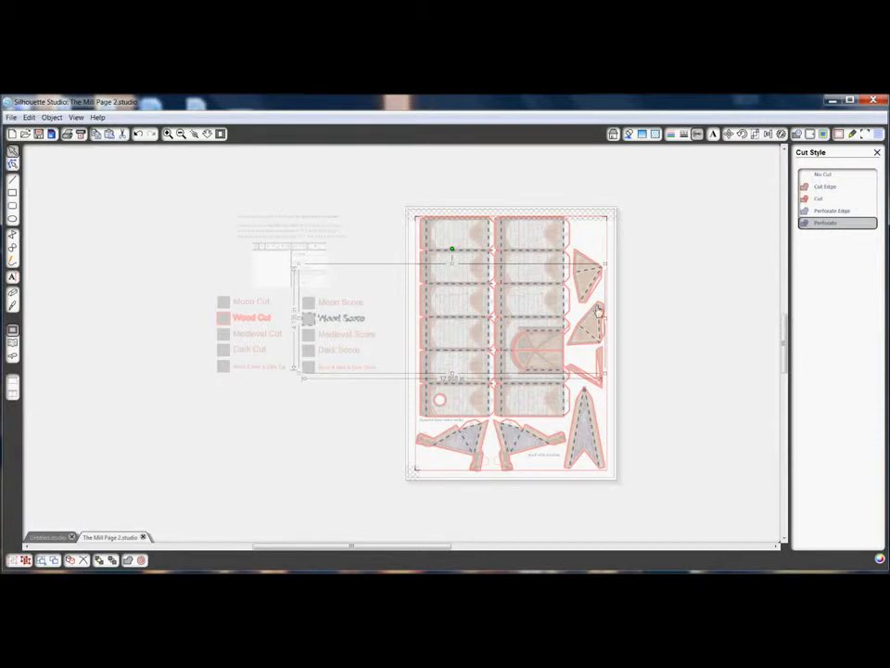
pyautogui.moveTo(579, 334)
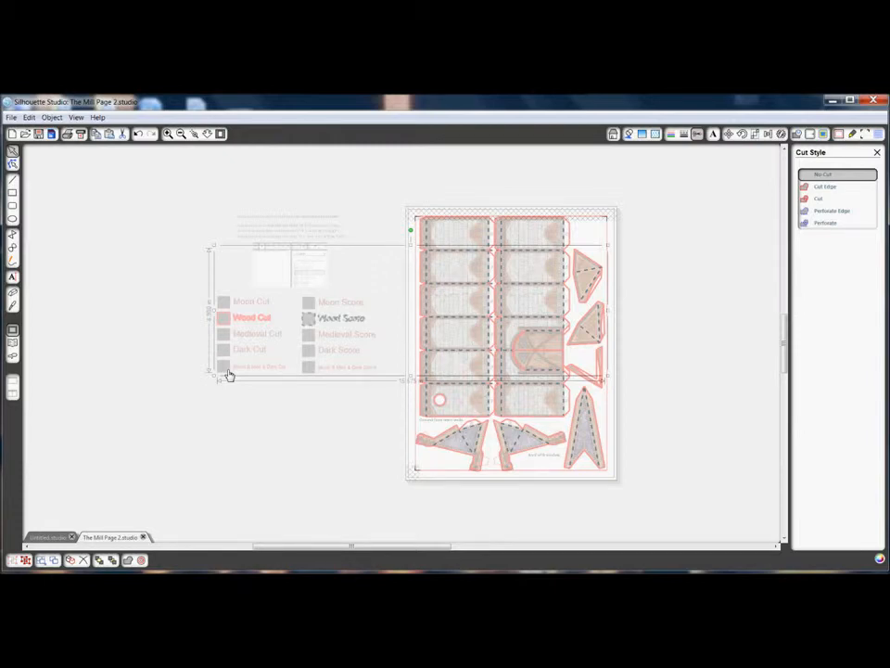
# - Confirm the Wood Score perforate setting and dismiss the stray file browser window
pyautogui.click(274, 397)
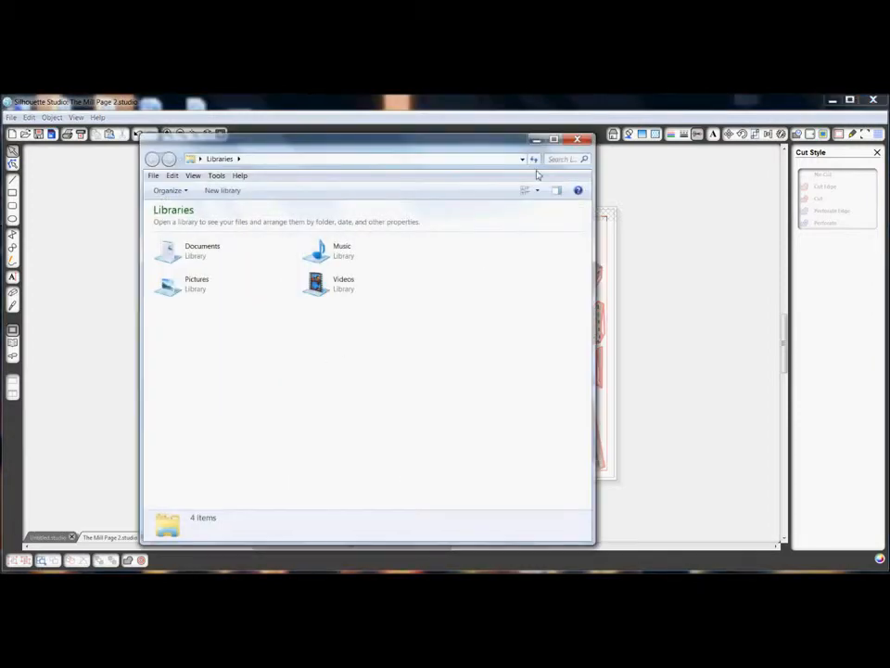
pyautogui.click(577, 140)
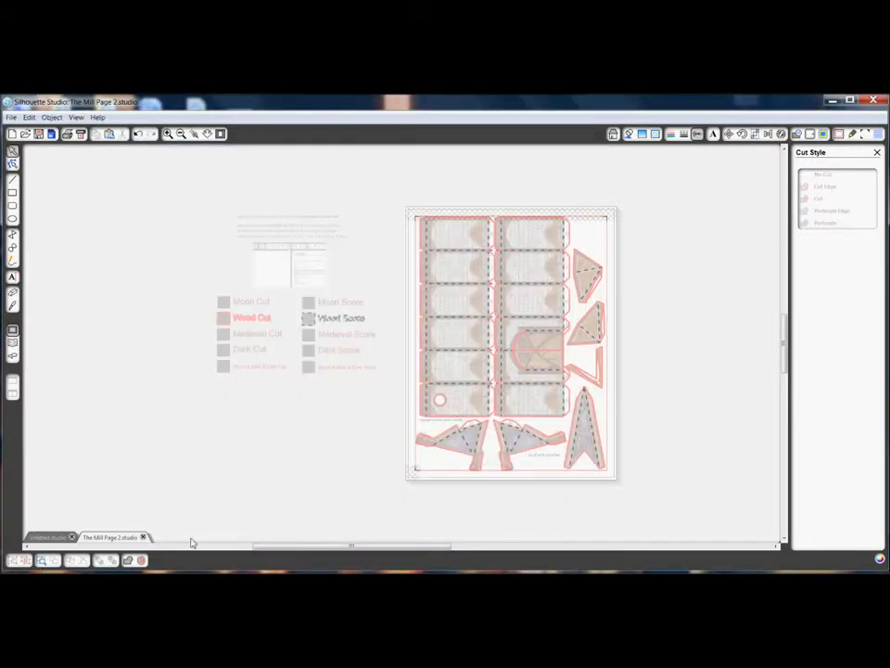